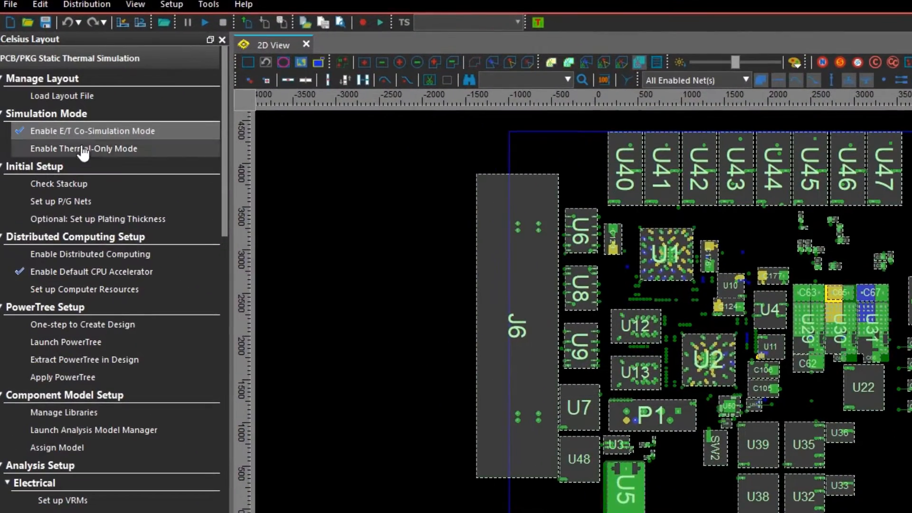
Step: Enable Thermal-Only Mode in the Celsius Layout workflow panel
left_click(83, 148)
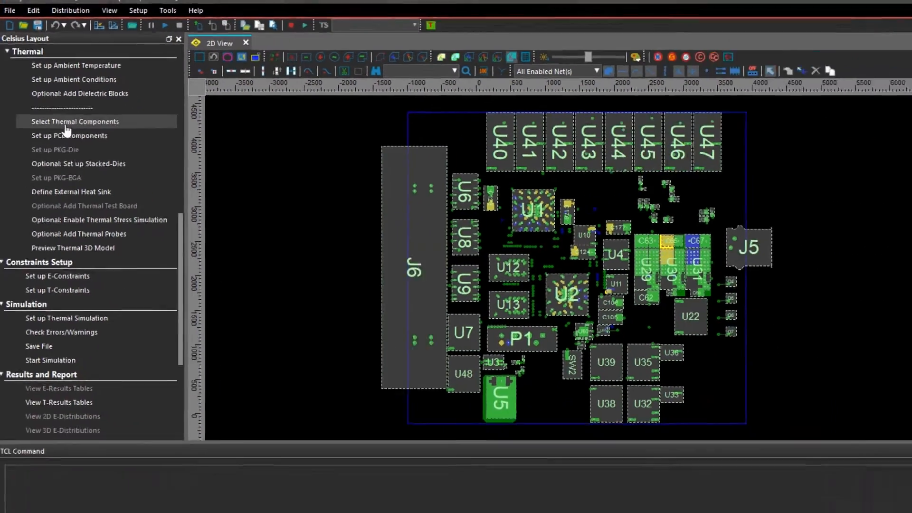